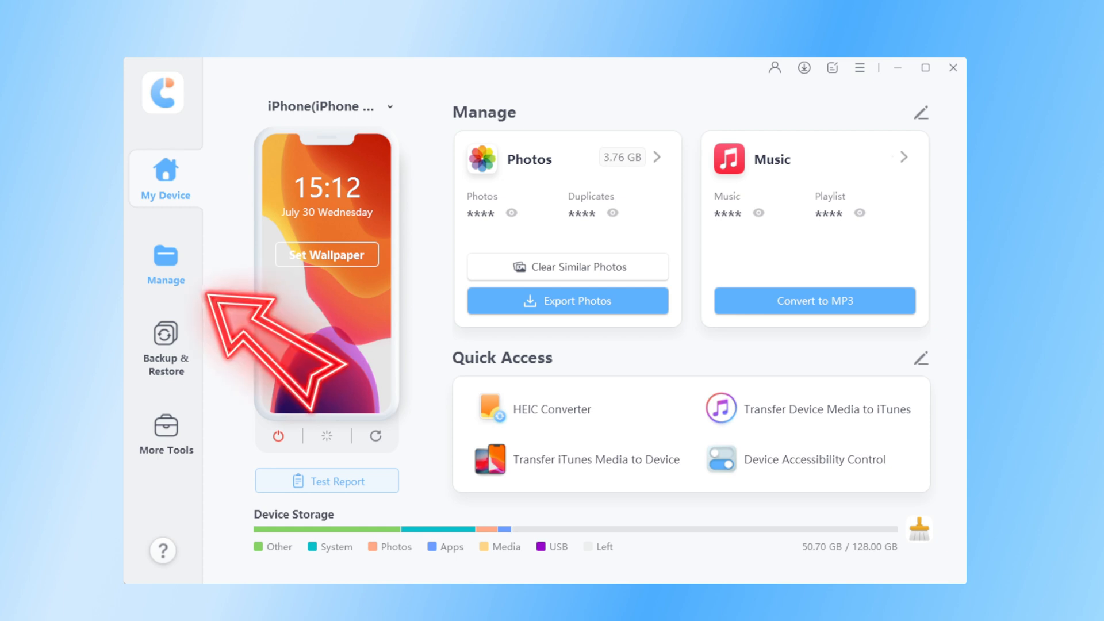
# Open the iPhone's photo library from the Manage section in the sidebar
pyautogui.click(528, 158)
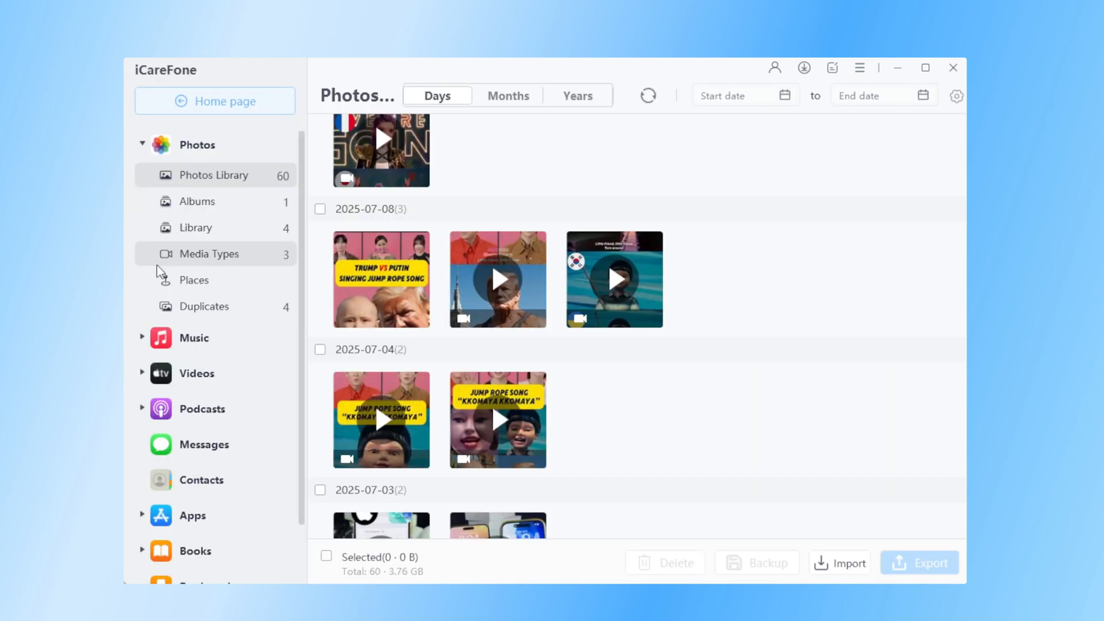
# Scroll the Photos Library down to the 2025-07-11 and 2025-07-08 video groups
pyautogui.scroll(-3)
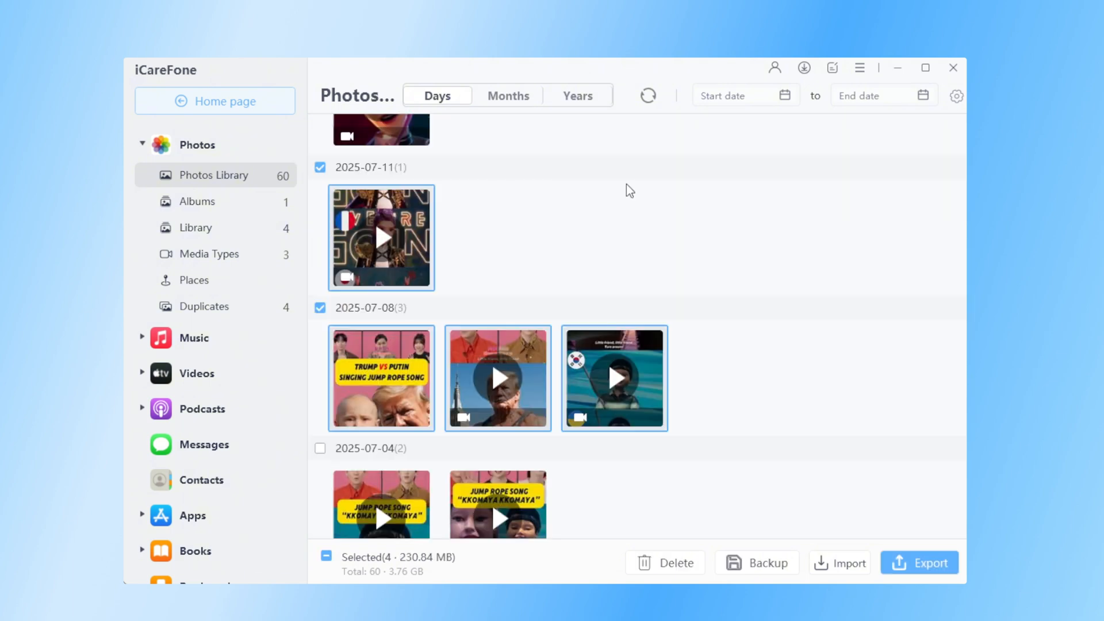
pyautogui.moveTo(940, 363)
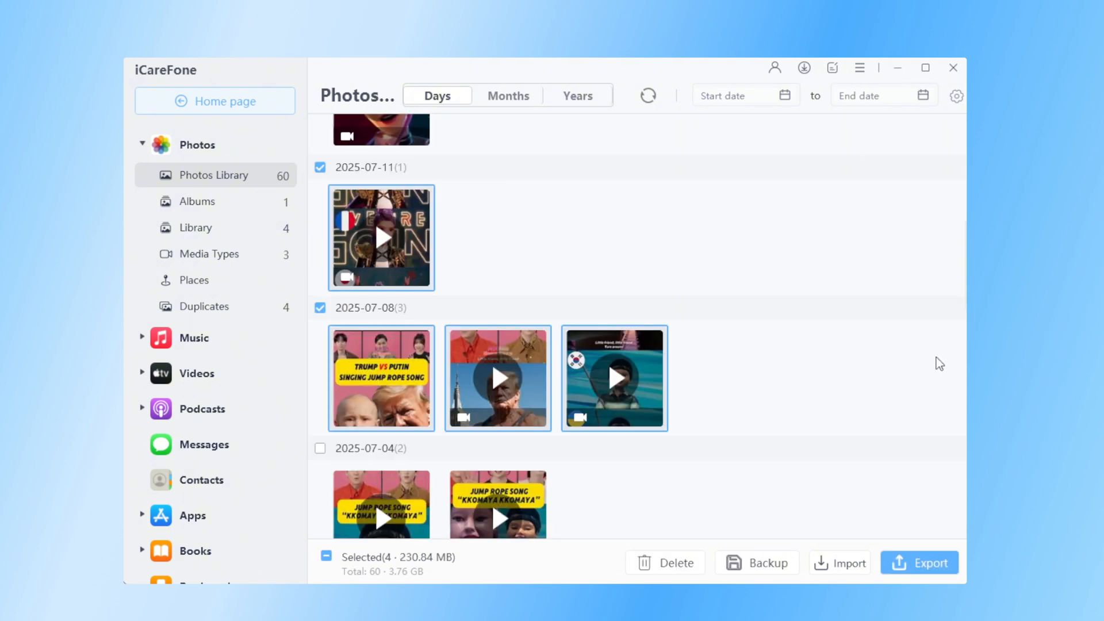